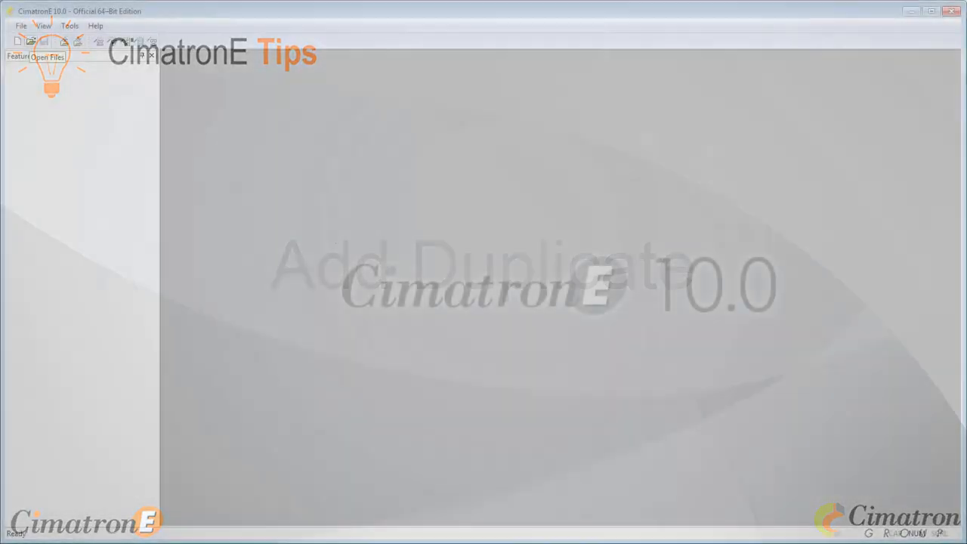
Load Ejection System_Project-2.elt from the Project-2 folder, showing plates K60 and K70
click(31, 42)
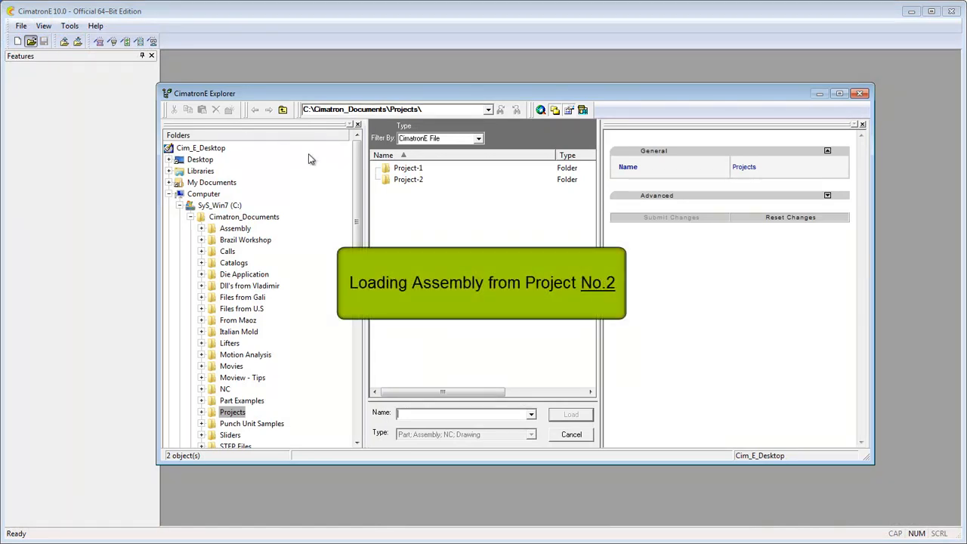
double_click(408, 179)
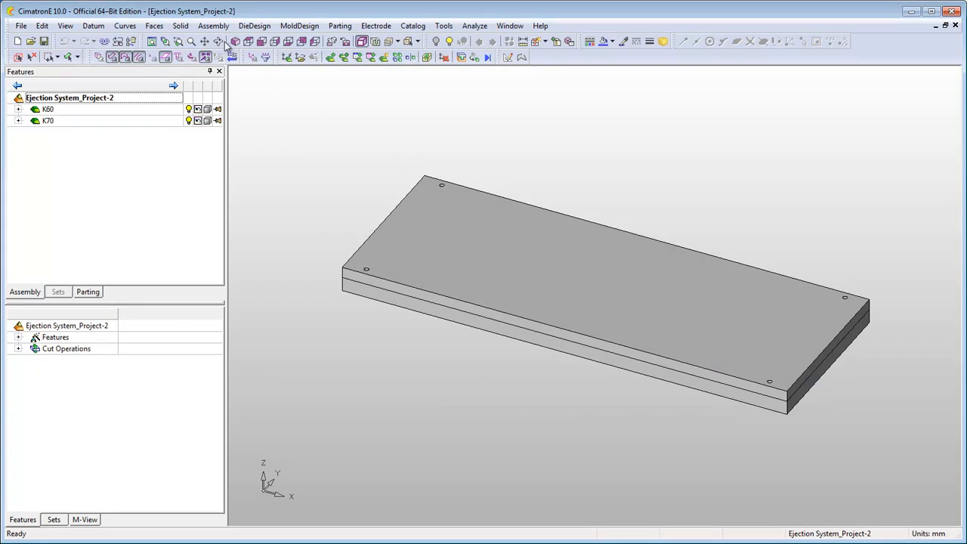
Add Lifter_Head_Rod_ASM.elt from Project-1 as a component placed on the top plate face
click(213, 25)
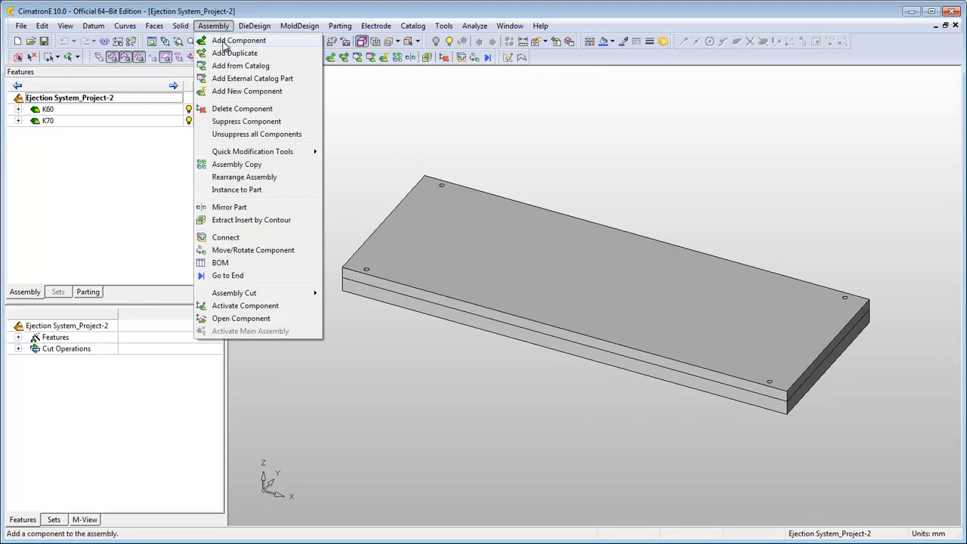
click(239, 40)
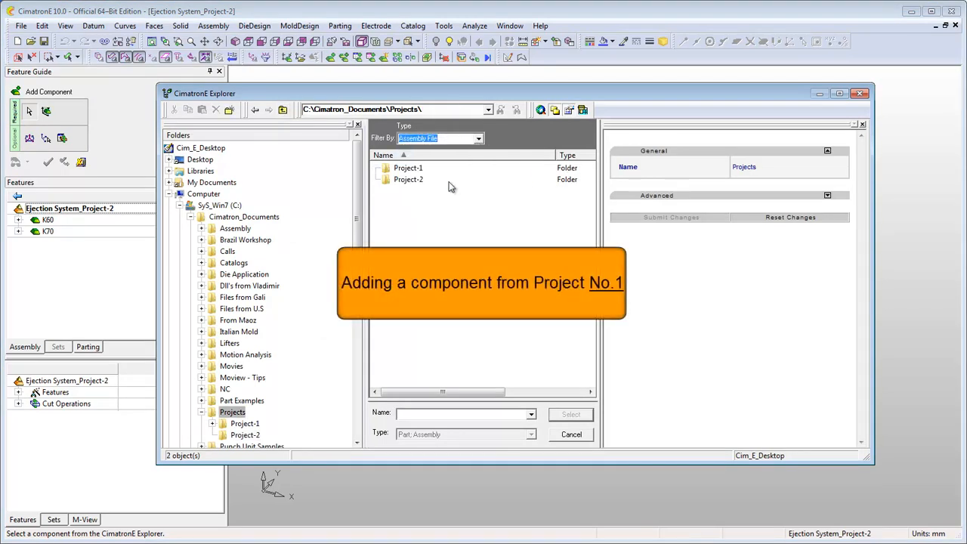
double_click(408, 168)
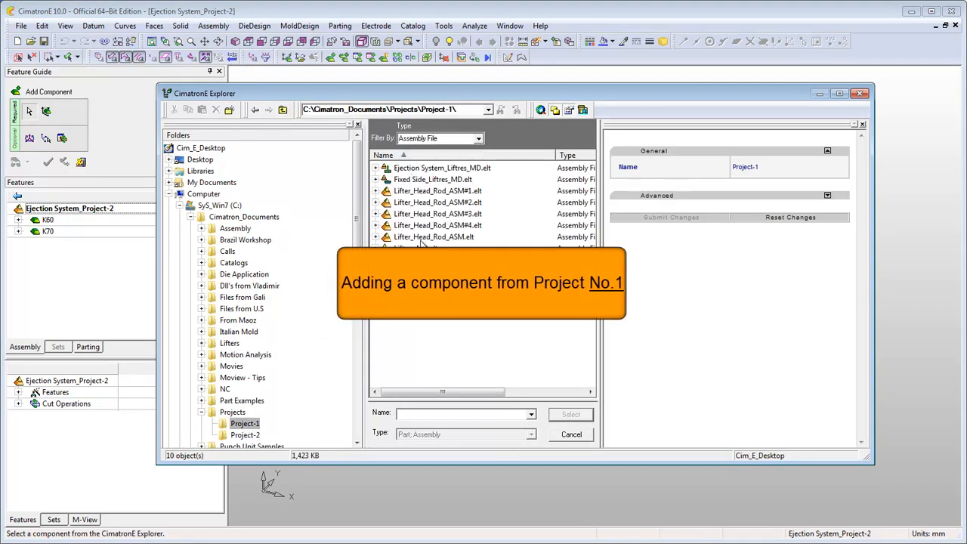
click(433, 237)
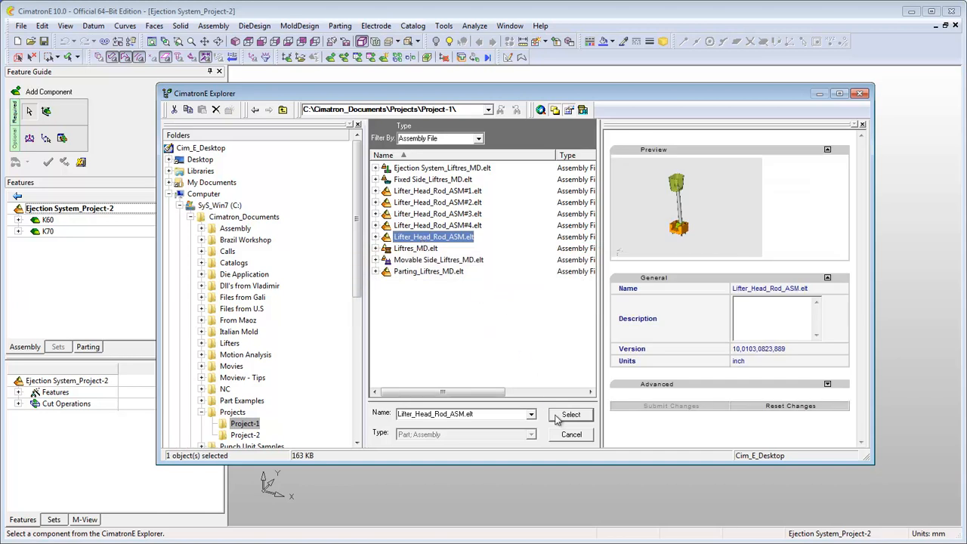
click(571, 415)
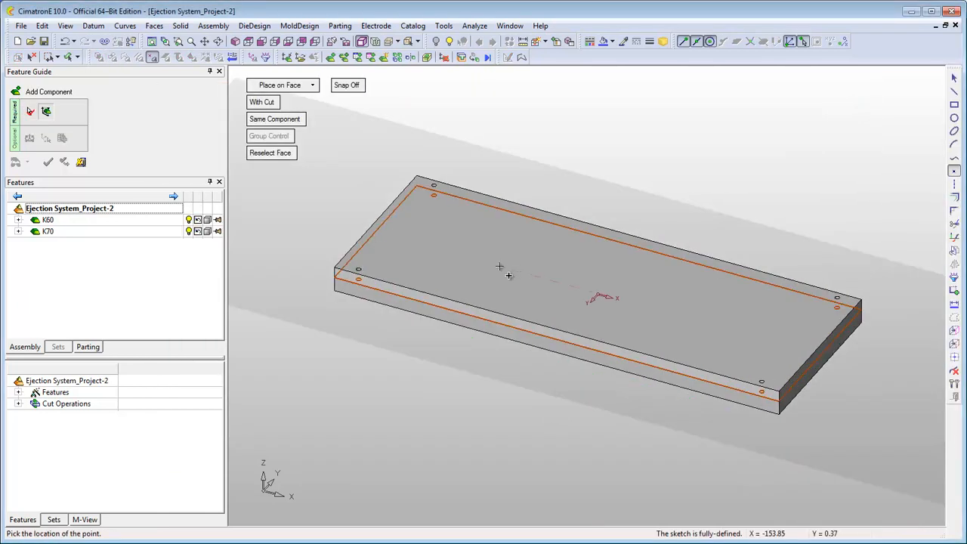
right_click(499, 268)
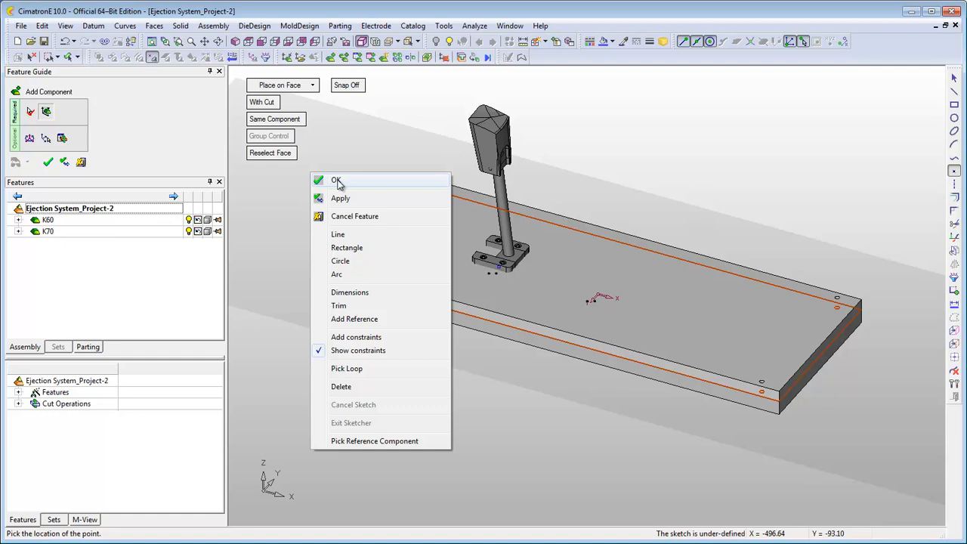
click(337, 180)
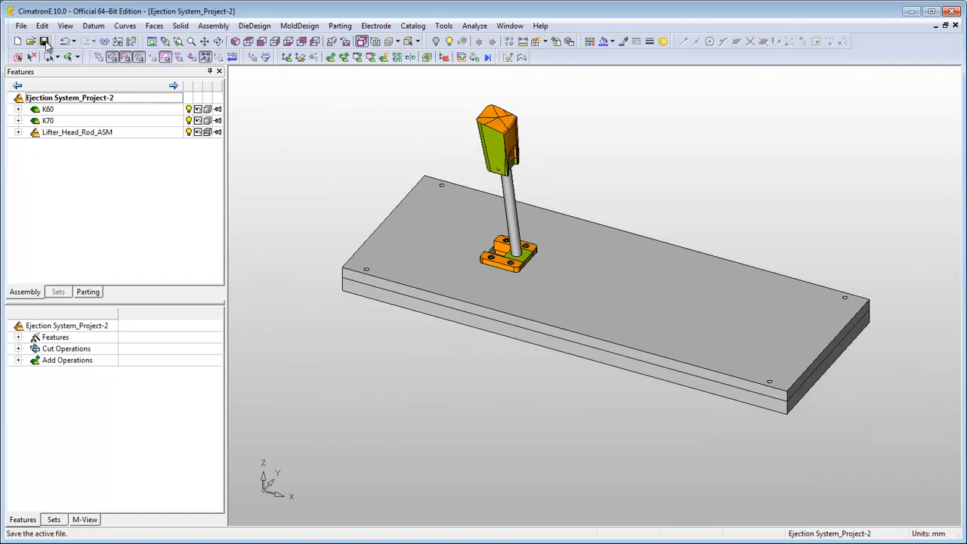
Save, then verify in Project-2 that Lifter_Head_Rod_ASM is a link to Project-1
click(31, 41)
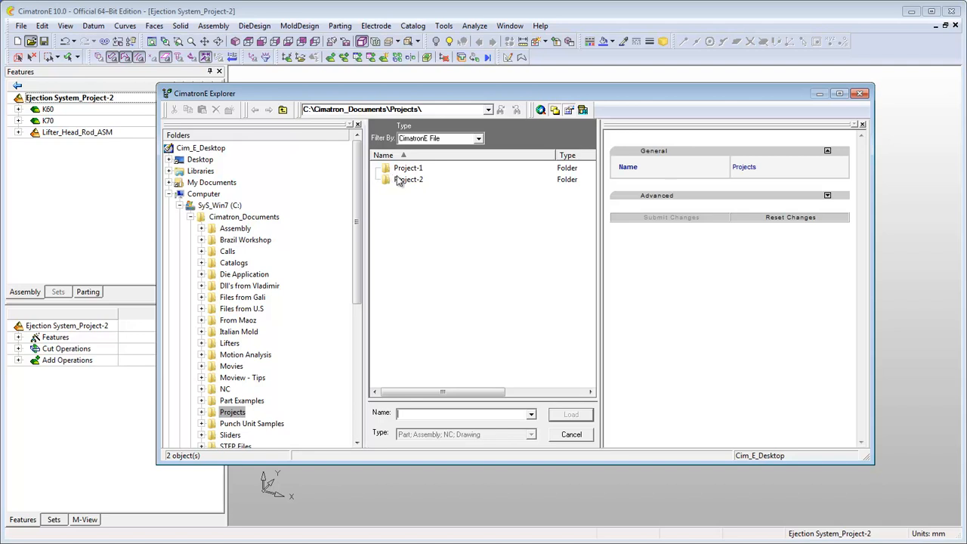
double_click(408, 179)
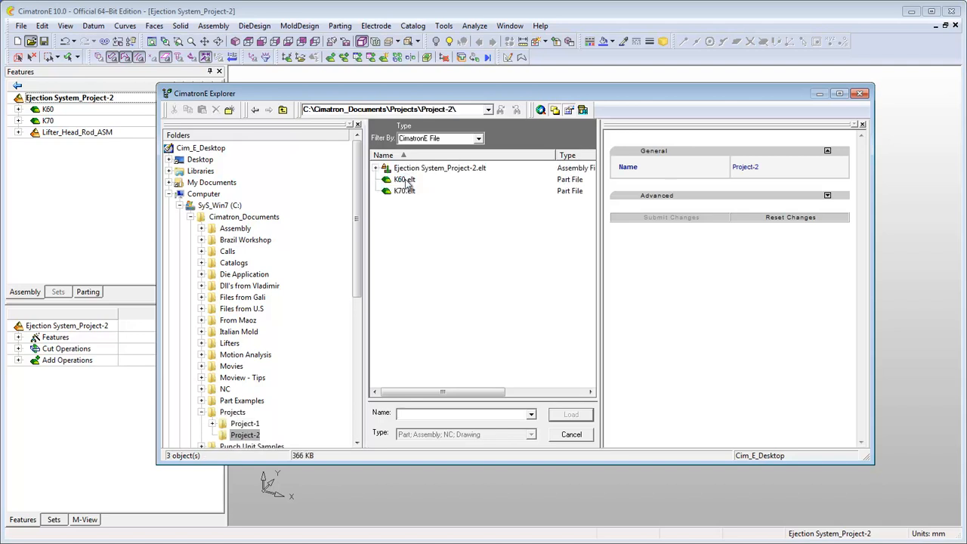
click(377, 168)
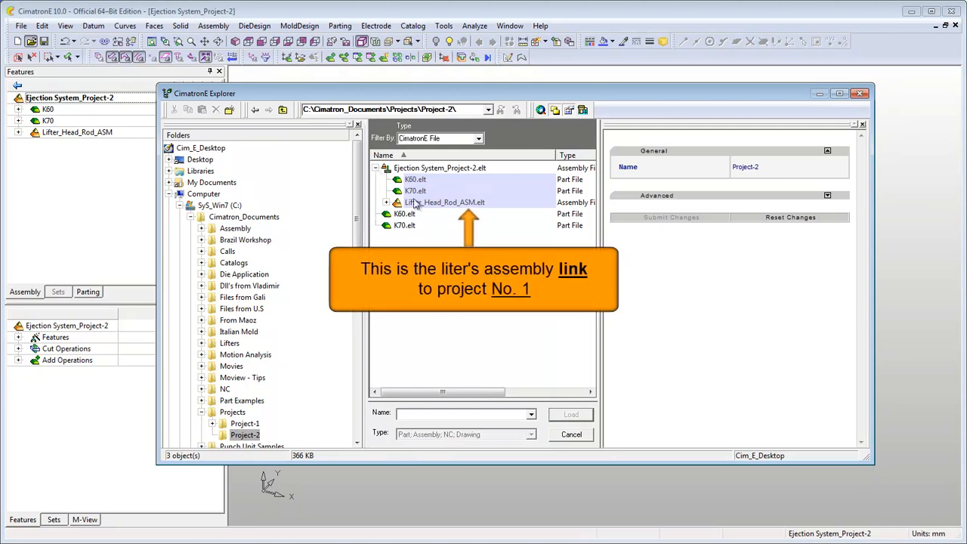
click(444, 202)
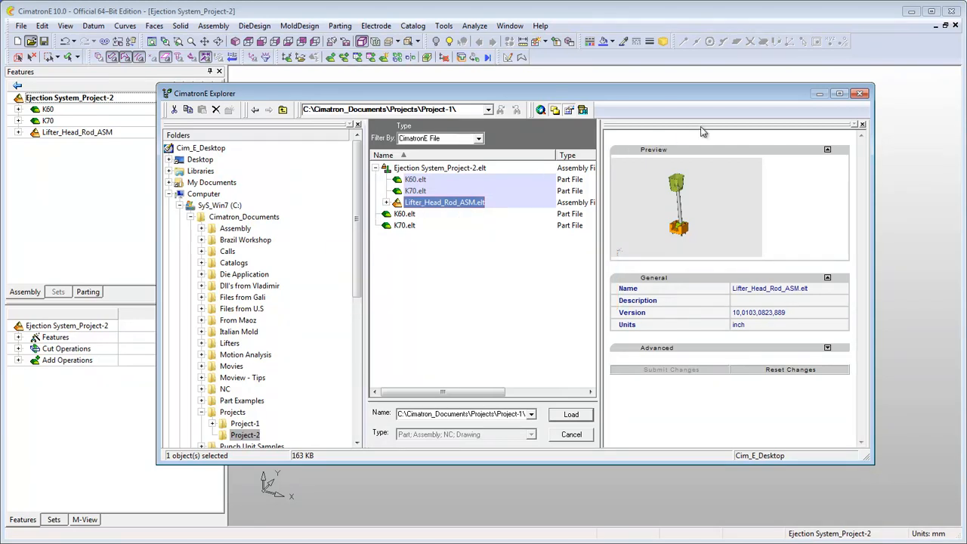
click(570, 414)
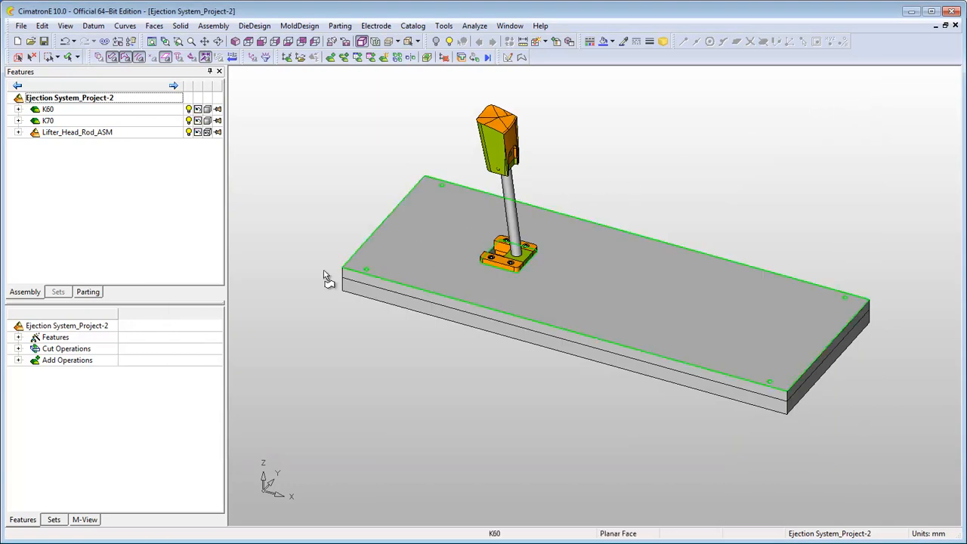
Delete the Add 34 operation to remove the linked lifter assembly
click(18, 359)
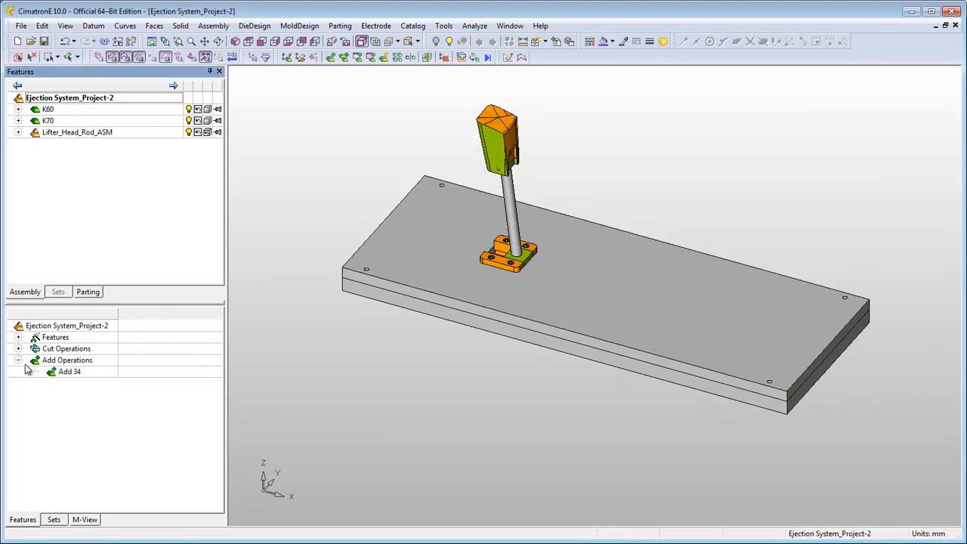
right_click(69, 371)
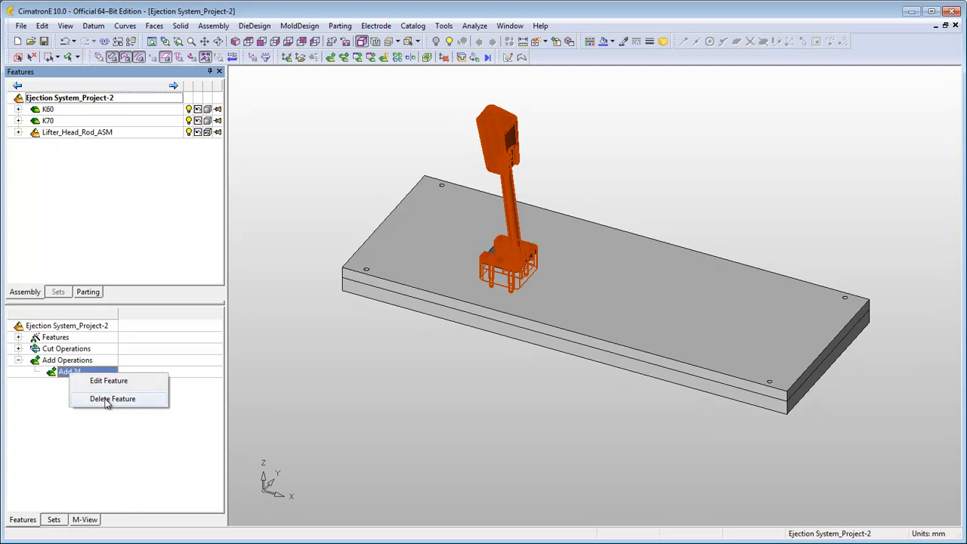
click(111, 398)
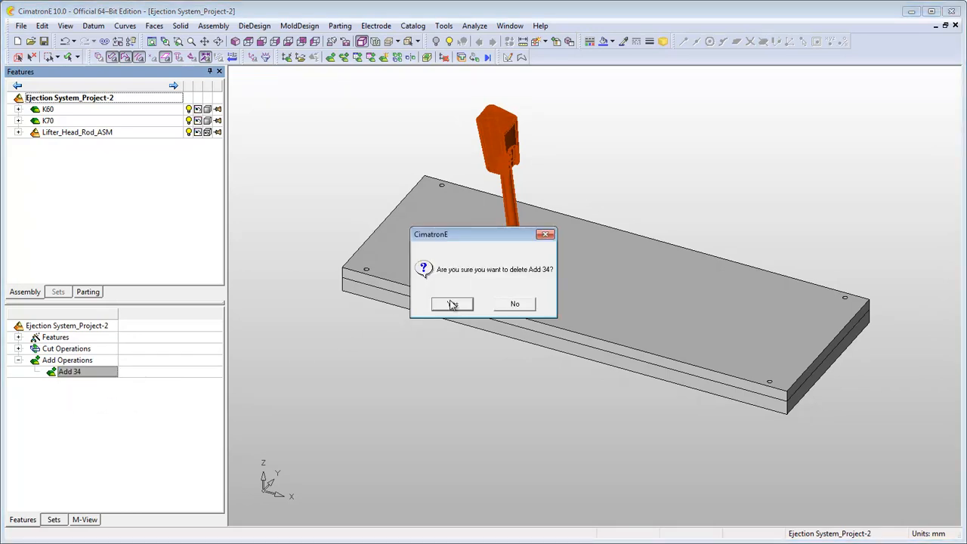
click(450, 303)
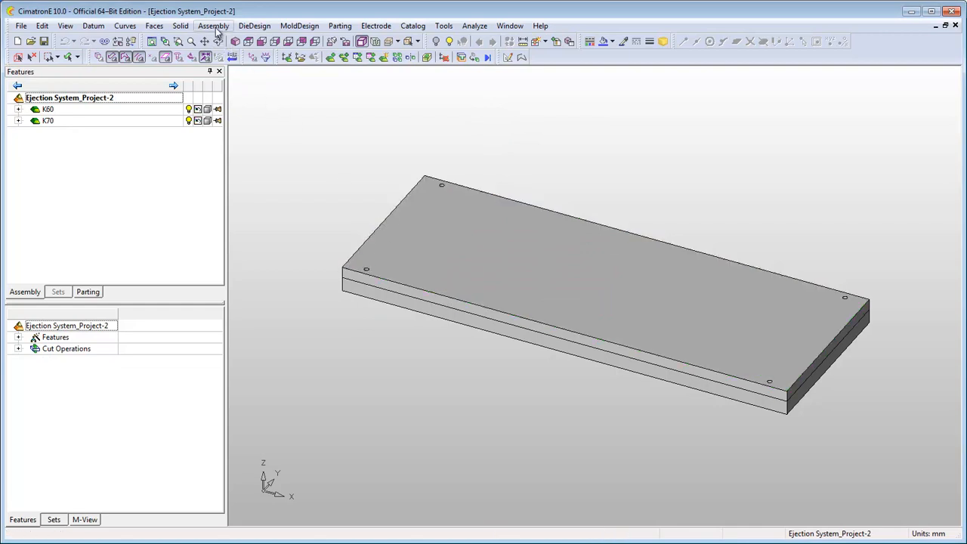
Add a duplicate of Lifter_Head_Rod_ASM.elt from Project-1 onto the top plate
click(213, 26)
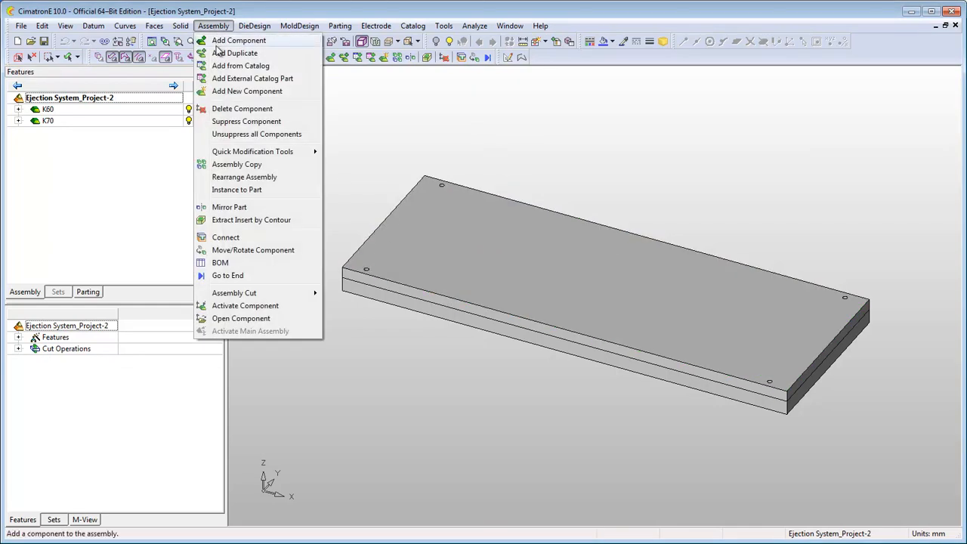
click(238, 40)
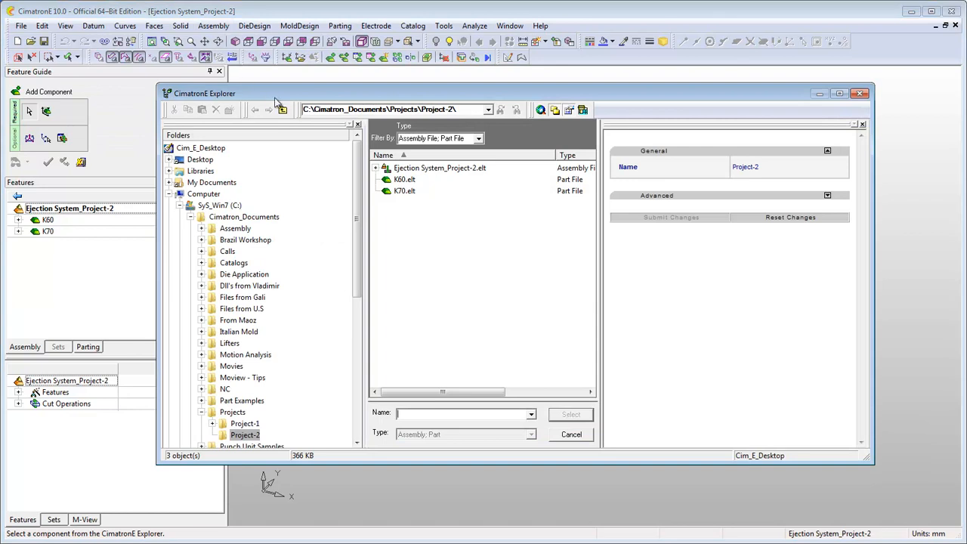
click(478, 138)
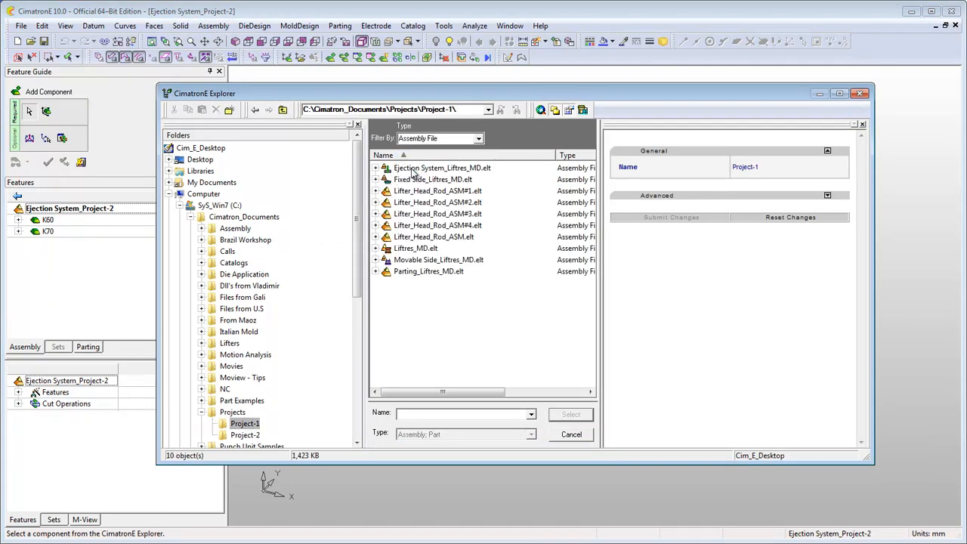
click(433, 237)
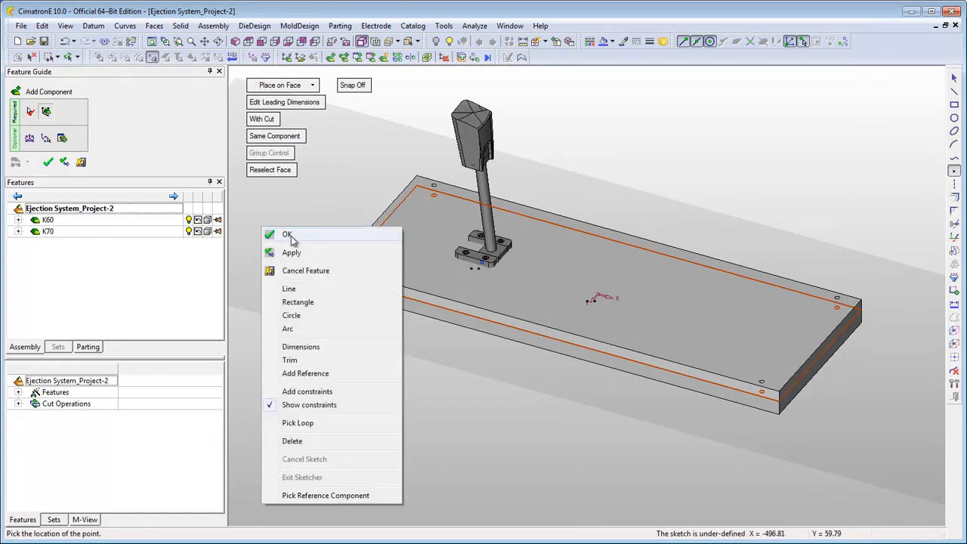
click(286, 235)
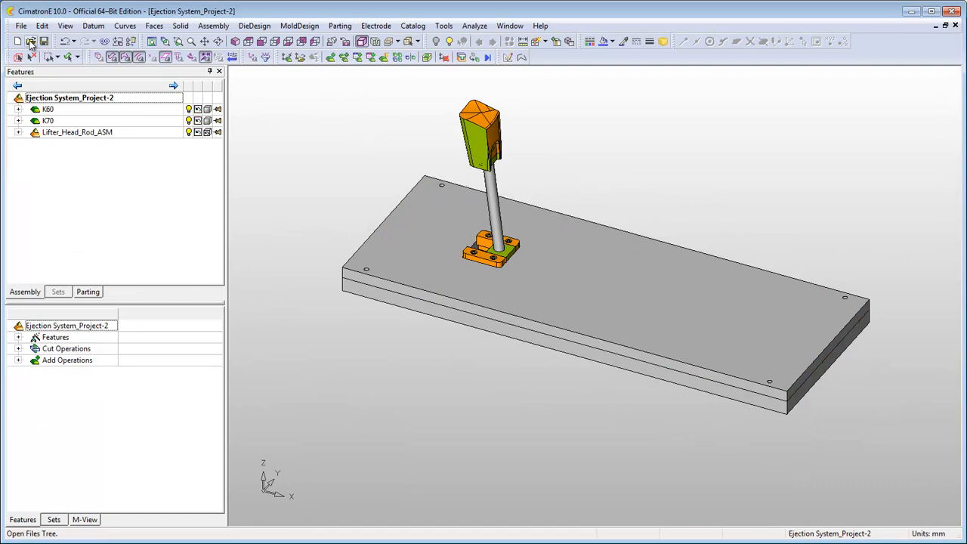
Browse Project-2 and preview the independent Lifter_Head_Rod_ASM copy inside Ejection System_Project-2.elt
click(31, 41)
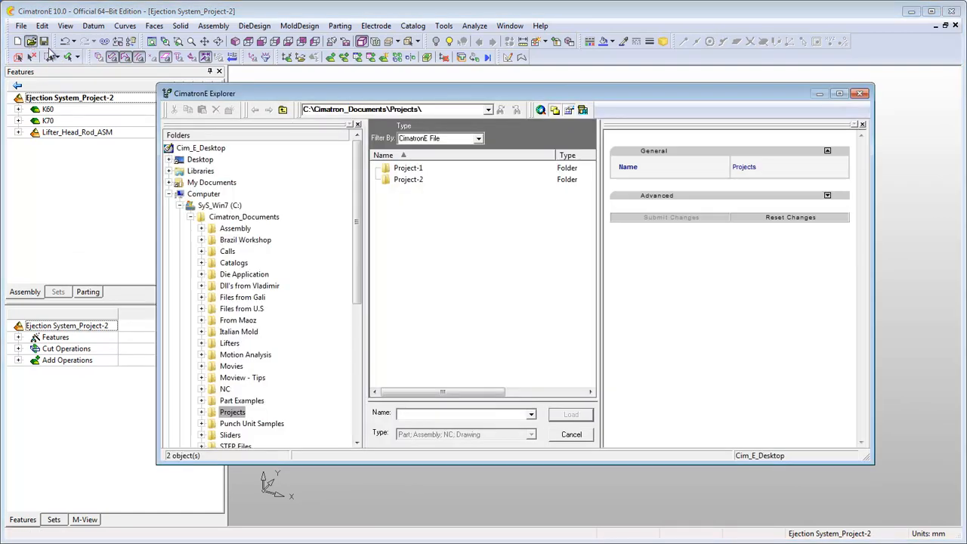
click(408, 180)
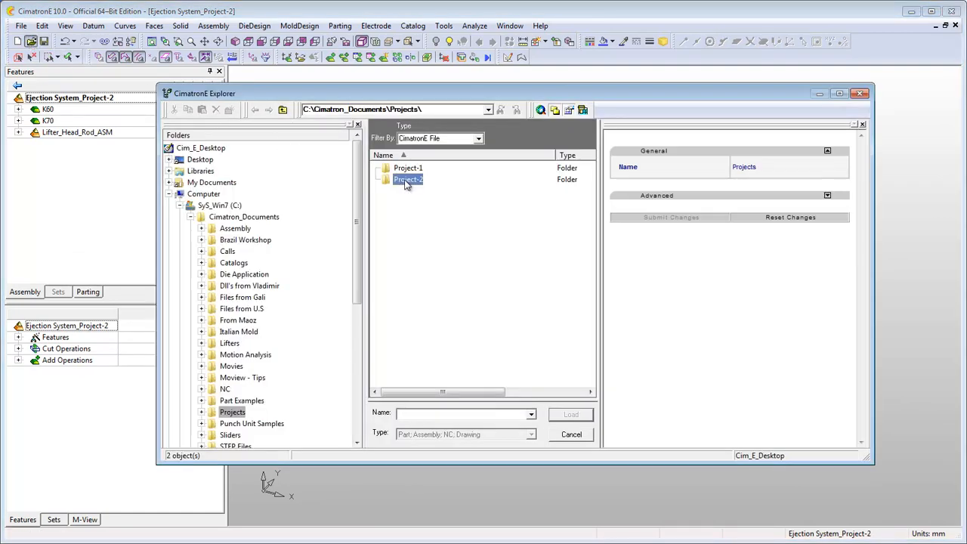
double_click(407, 179)
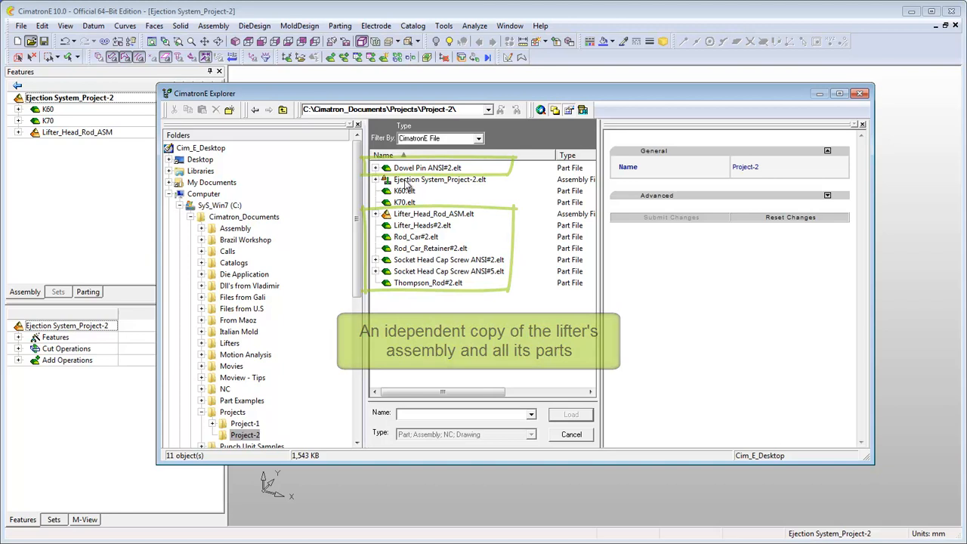
click(375, 180)
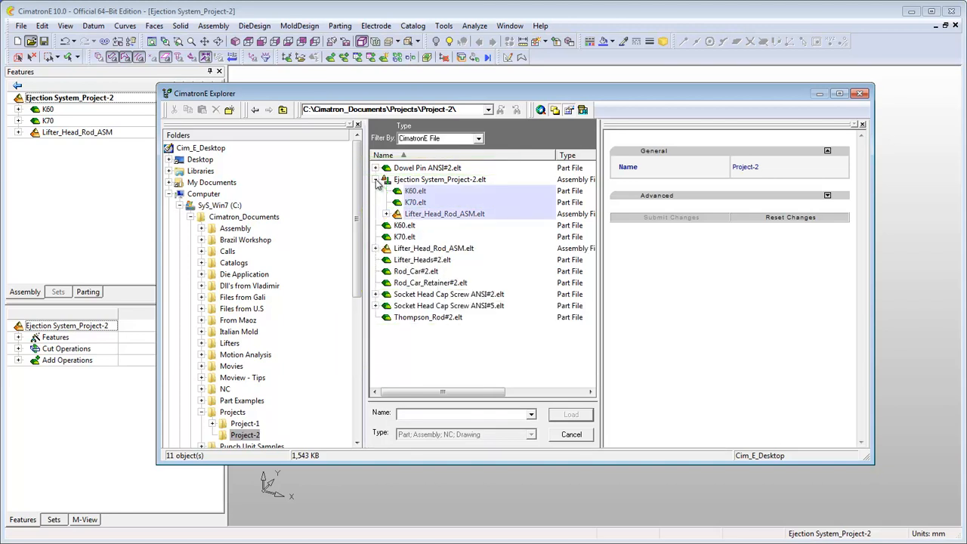
click(444, 214)
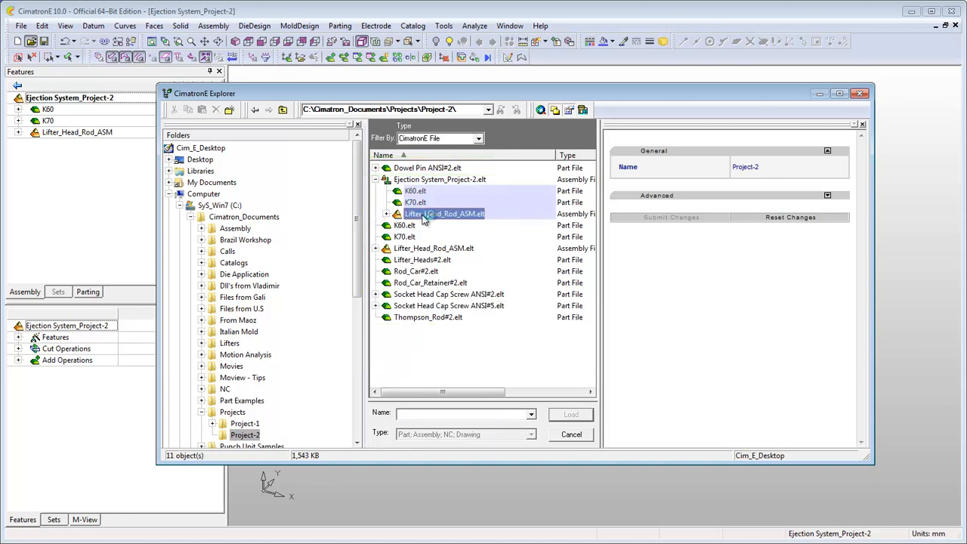
click(443, 214)
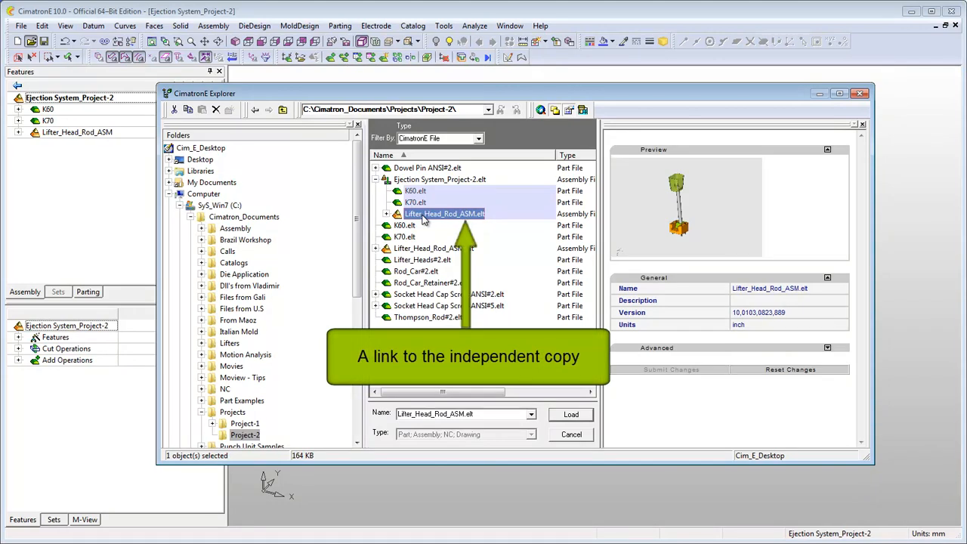